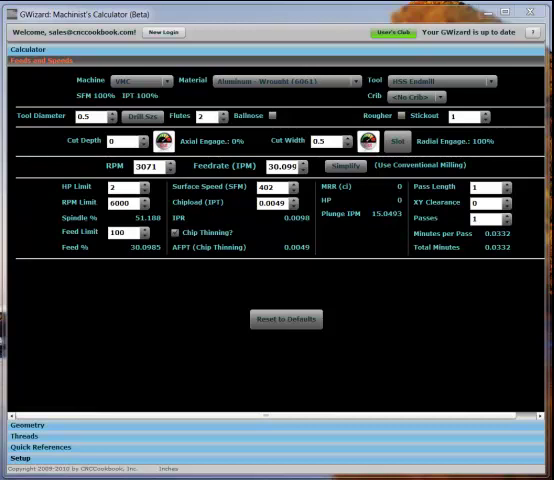
mouse_move(415, 97)
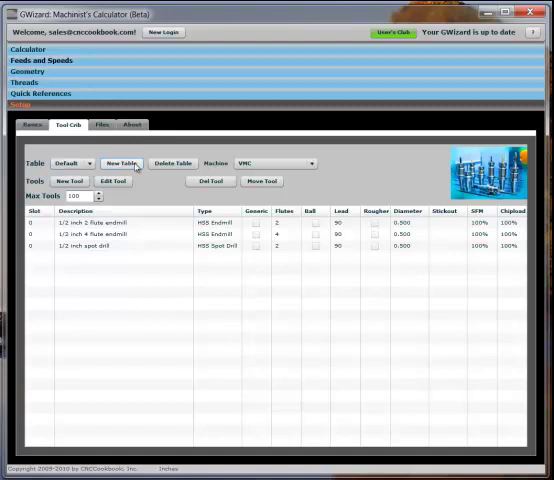
Create a new tool table named 'MillinNDrillin' and confirm it
click(127, 163)
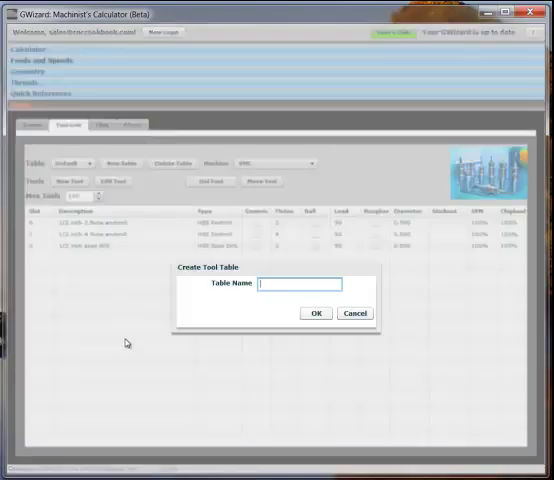
text(Milllin)
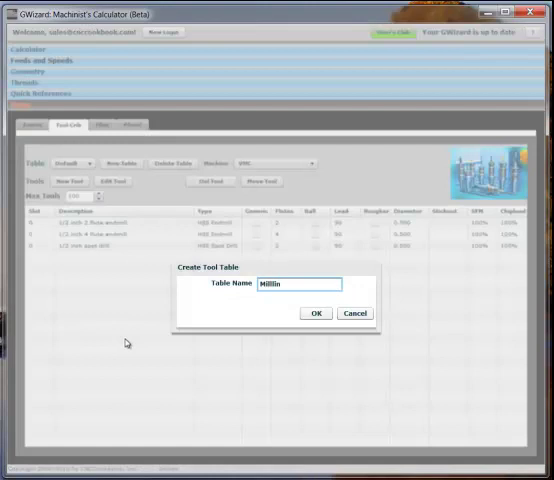
text(N)
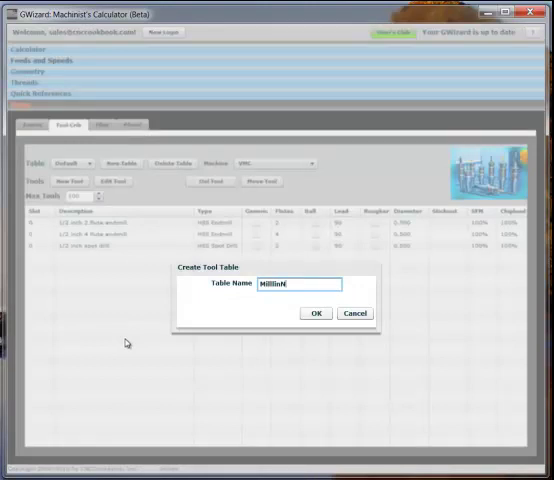
text(Drillin)
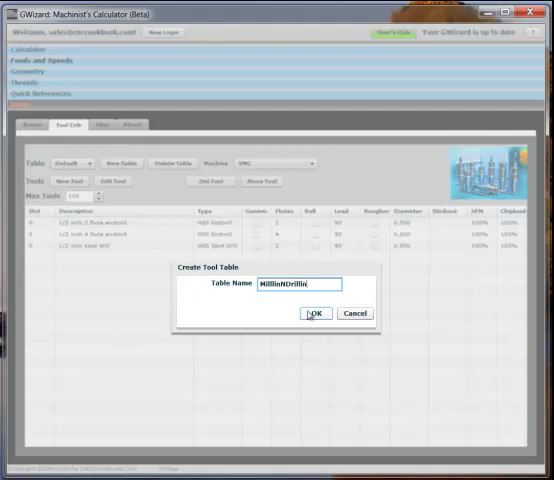
click(314, 313)
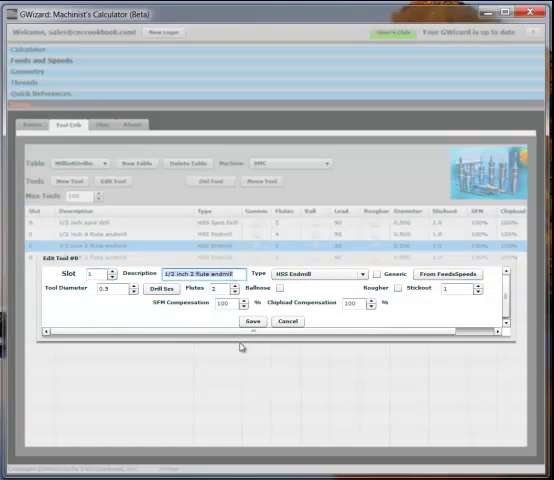
Save a generic 'Carbide TiAlN EM' TiAlN Carbide Endmill in slot 1
text(Carbide TiAN EM)
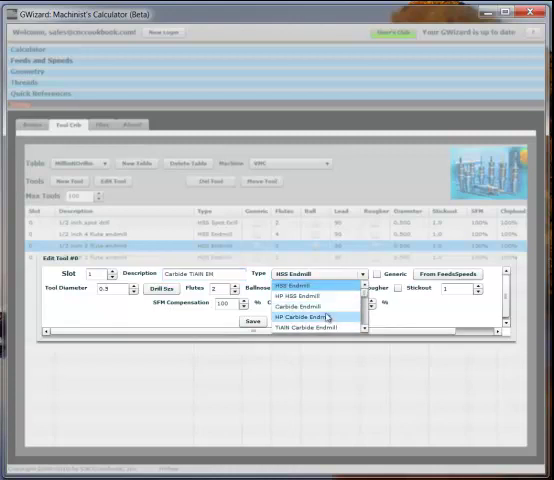
click(306, 327)
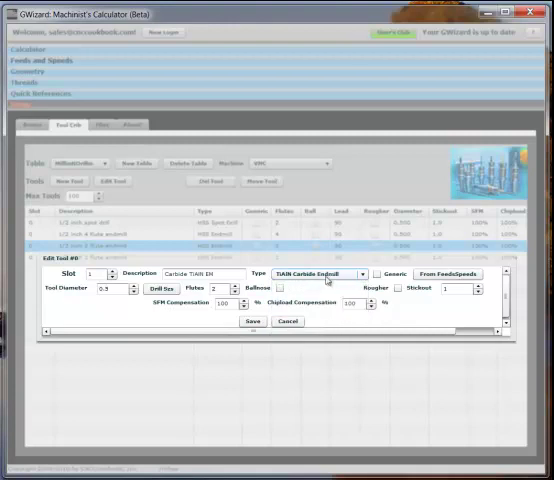
click(379, 274)
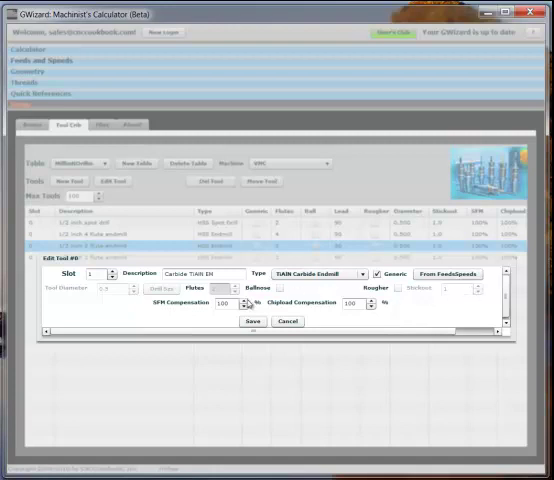
click(252, 321)
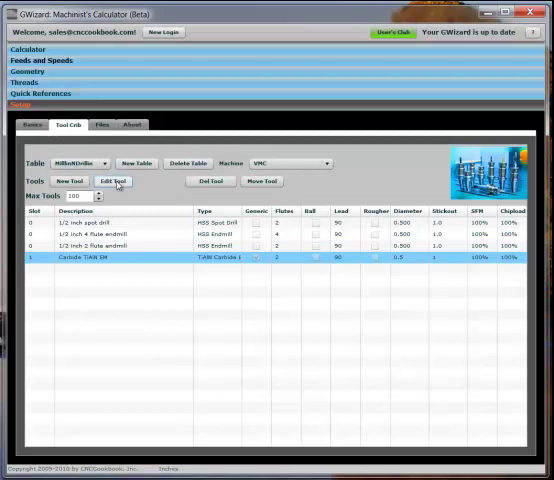
Define a 'HSS Twist Drills' tool of type HSS Twist Drill in slot 2
click(113, 181)
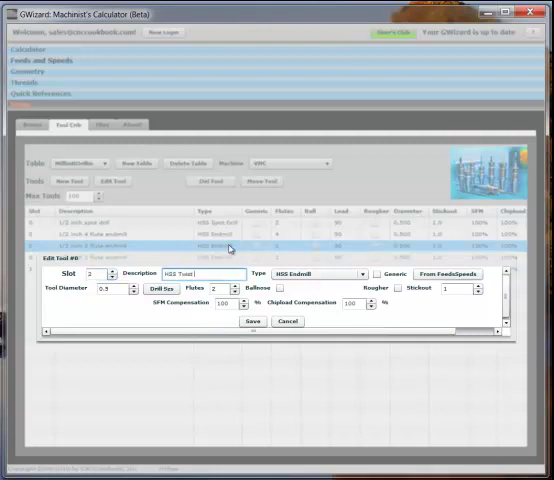
text(D)
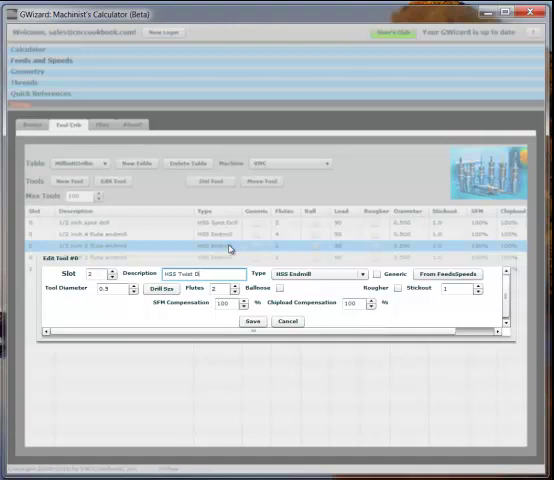
click(360, 273)
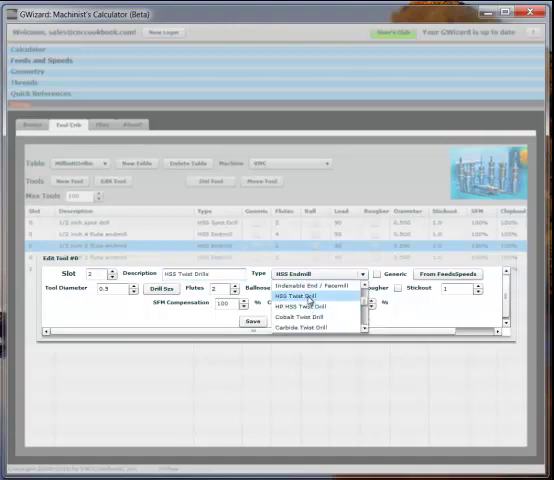
click(308, 297)
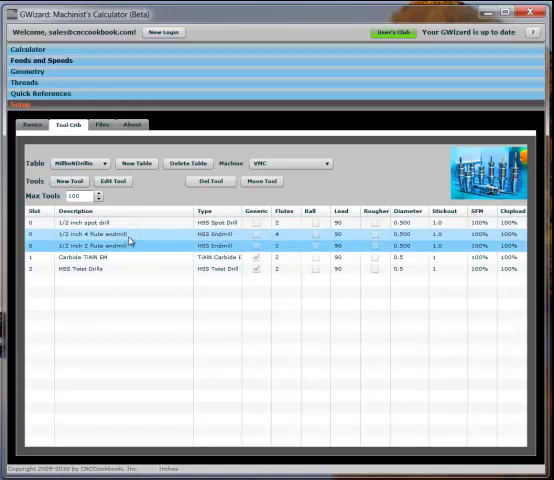
Save 'Glacern FM45 Face Mill' as an Indexable End / Facemill tool
click(112, 181)
text(Glacern FM45)
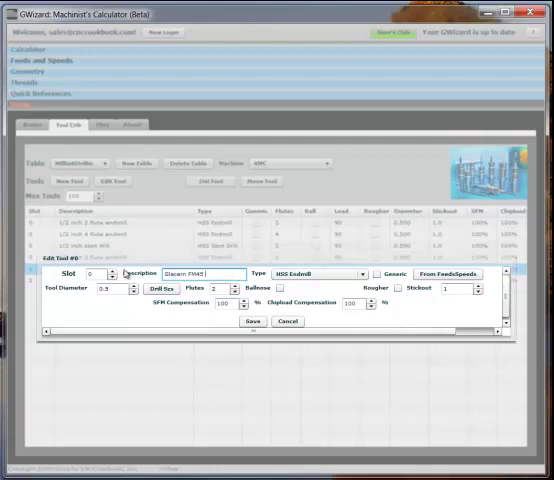
text(Face Mill)
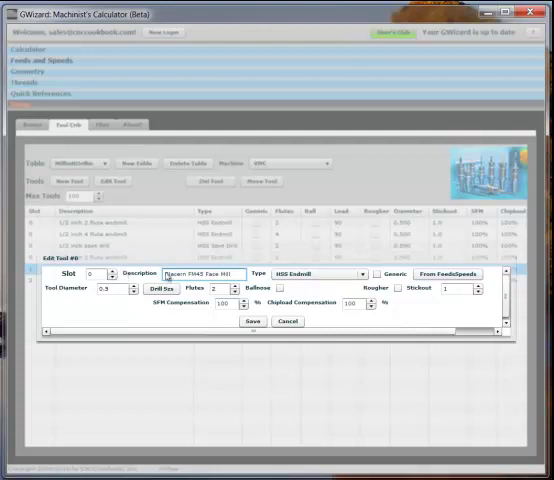
click(360, 273)
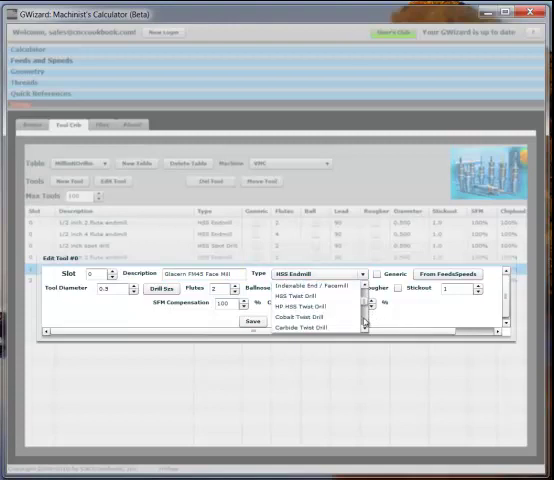
click(315, 295)
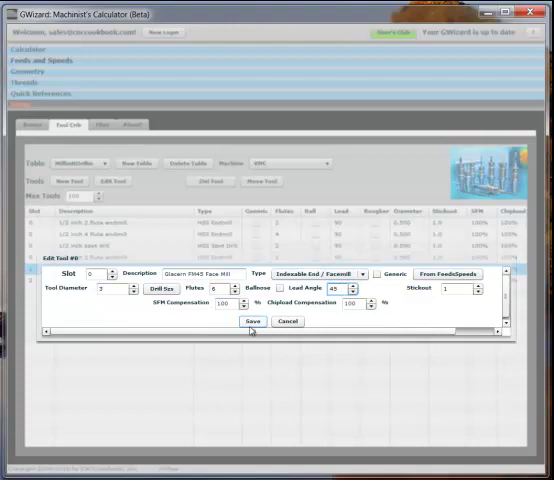
click(251, 321)
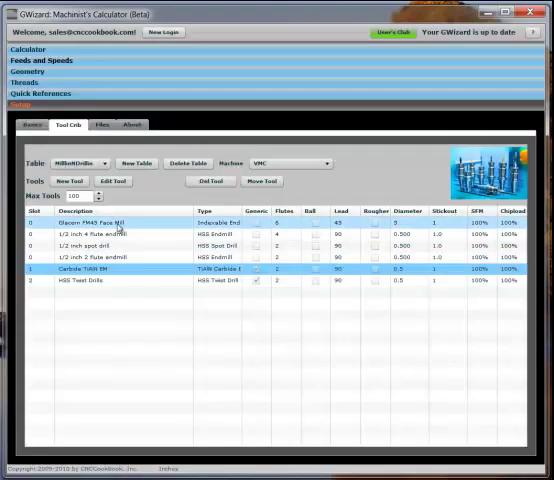
Change the Glacern FM45 Face Mill's slot to 3 and save it
click(112, 181)
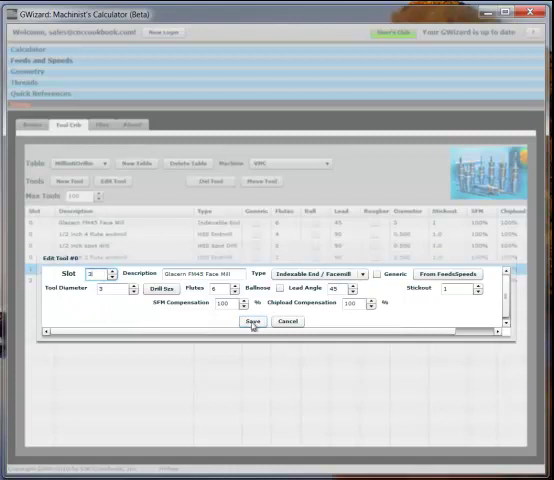
click(252, 321)
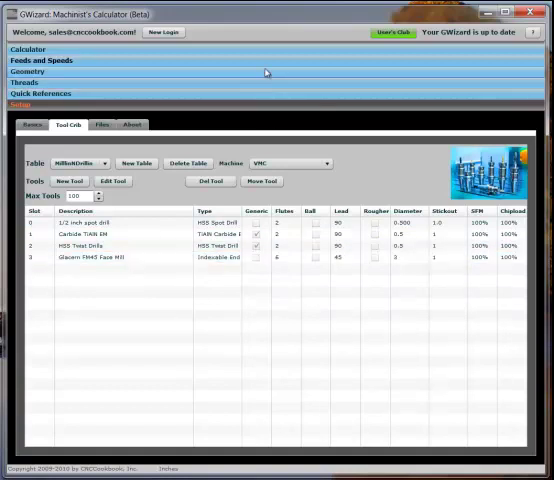
Select the Glacern FM45 Face Mill from the crib in Feeds and Speeds
click(35, 60)
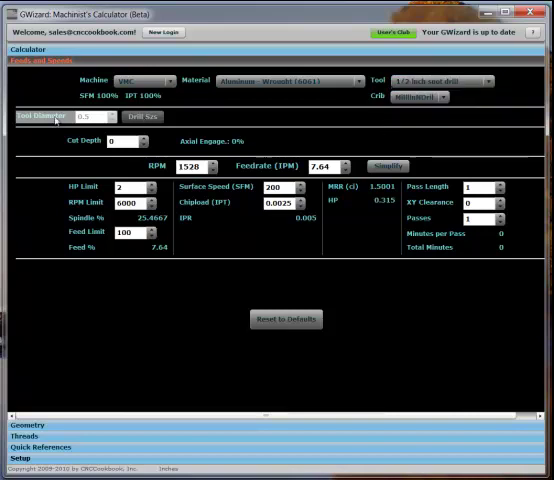
mouse_move(133, 118)
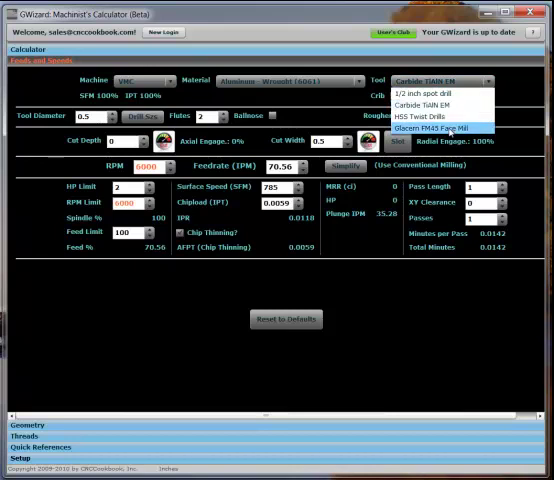
click(443, 127)
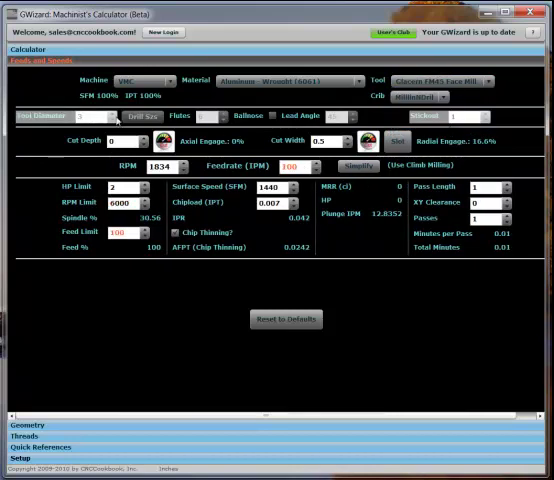
mouse_move(474, 114)
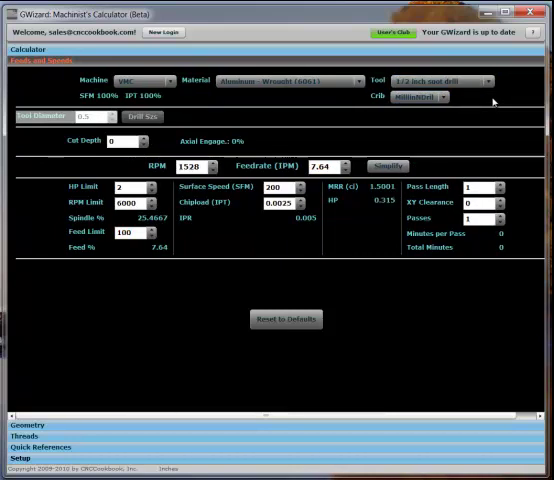
mouse_move(428, 378)
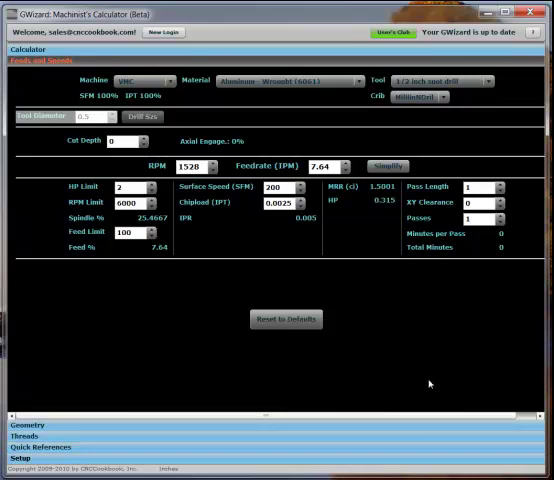
mouse_move(476, 363)
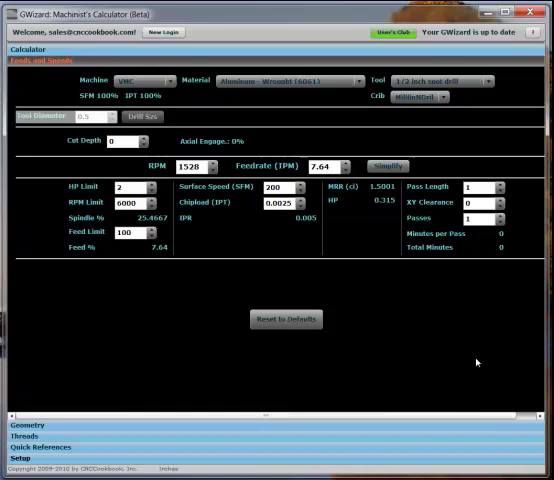